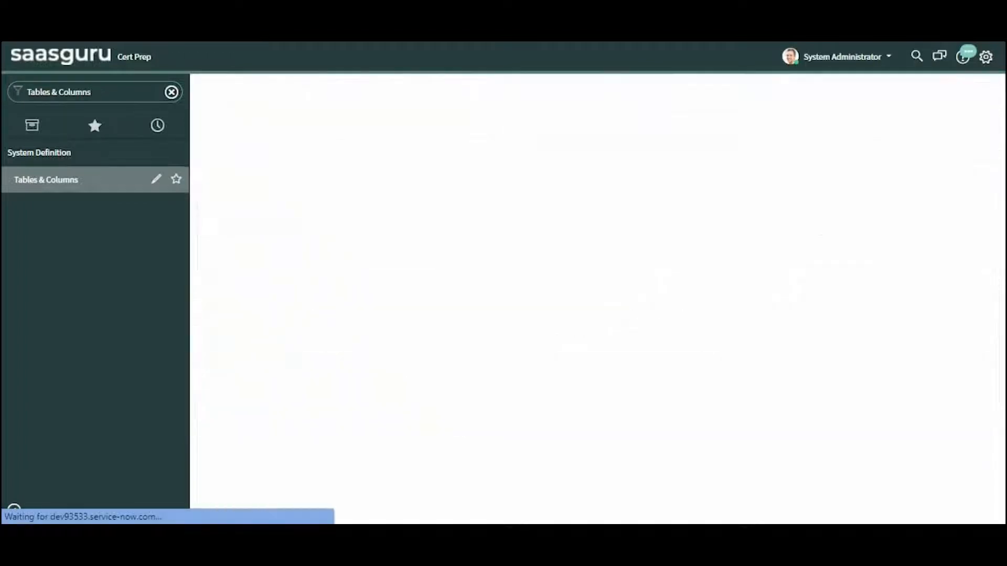
Step: Select the Incident [incident] table in Tables & Columns and view its schema map
{"action": "left_click", "coordinate": [46, 179]}
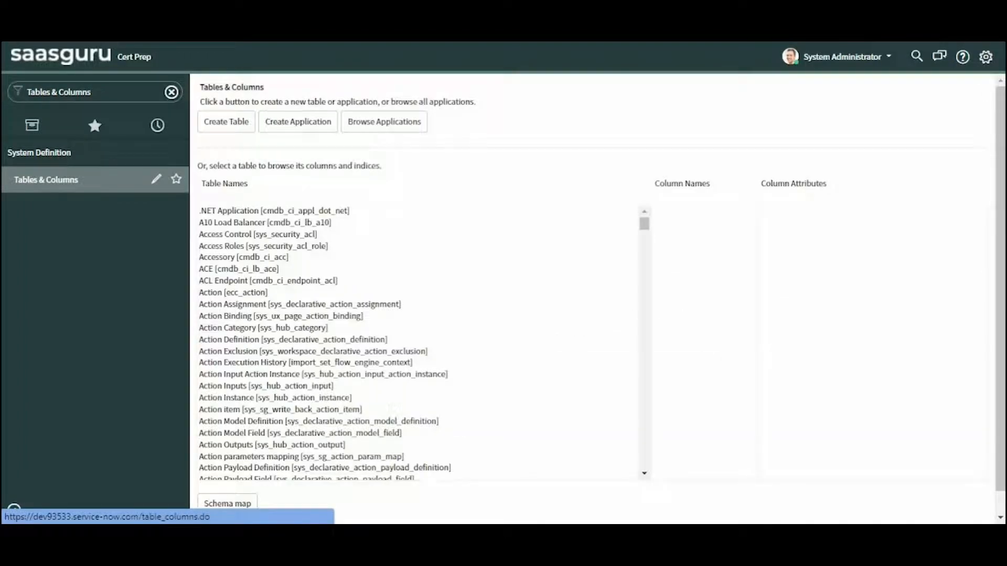
{"action": "left_click", "coordinate": [298, 304]}
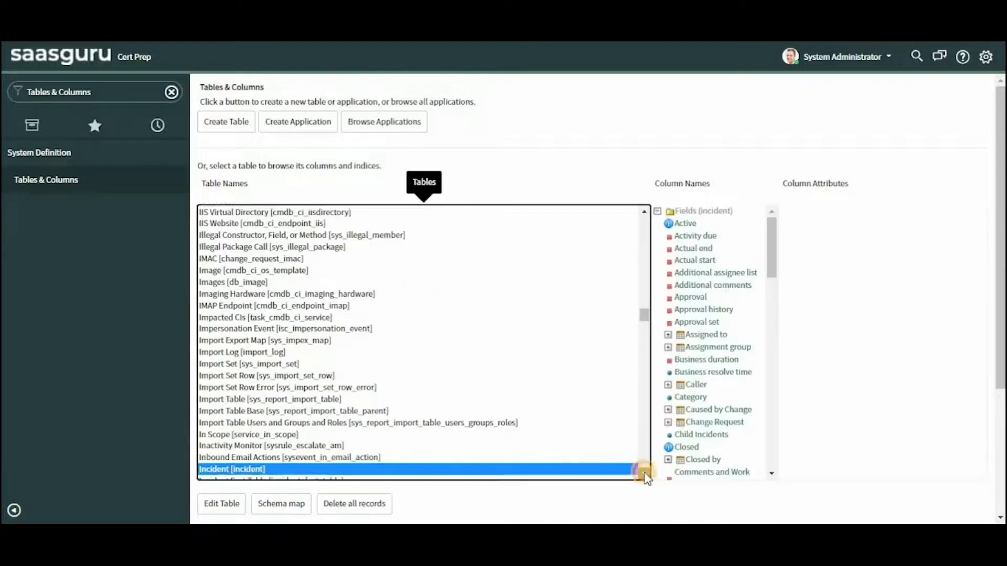
{"action": "scroll", "scroll_direction": "down", "scroll_amount": 3}
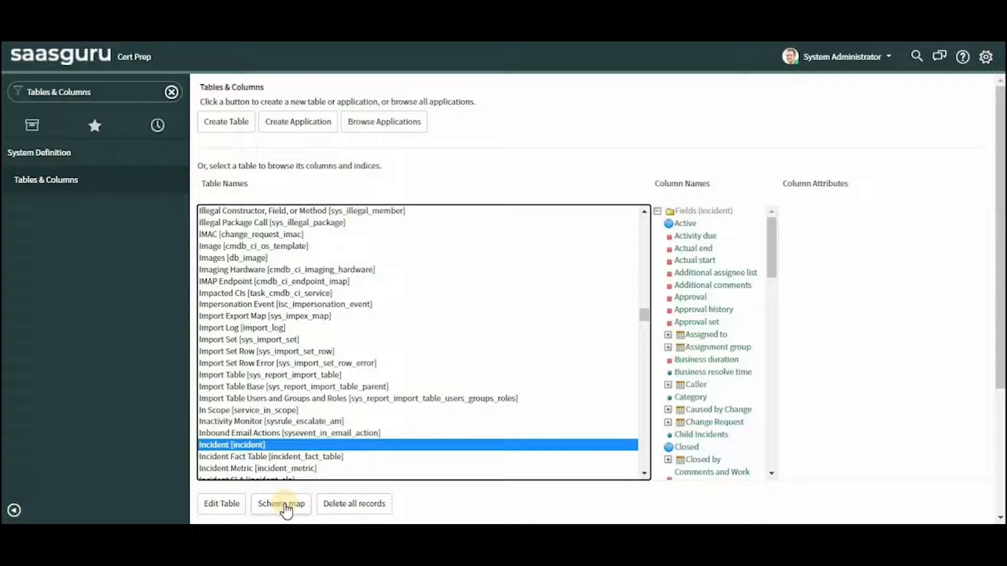
{"action": "left_click", "coordinate": [281, 503]}
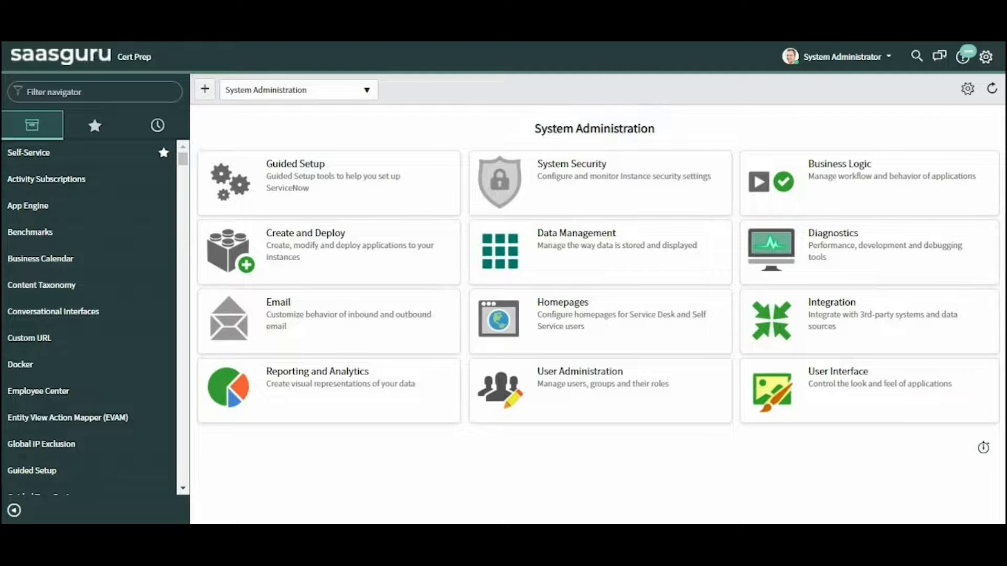
Step: List sys_m2m records and view the license_group_has_subscription definition linking Group to Subscription
{"action": "type", "text": "sys_m2m.list"}
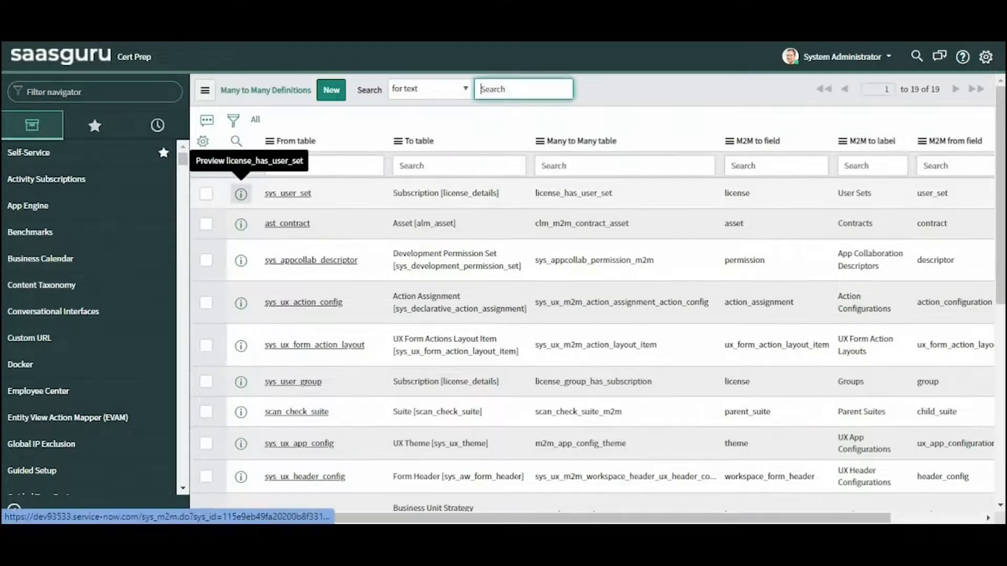
{"action": "mouse_move", "coordinate": [240, 382]}
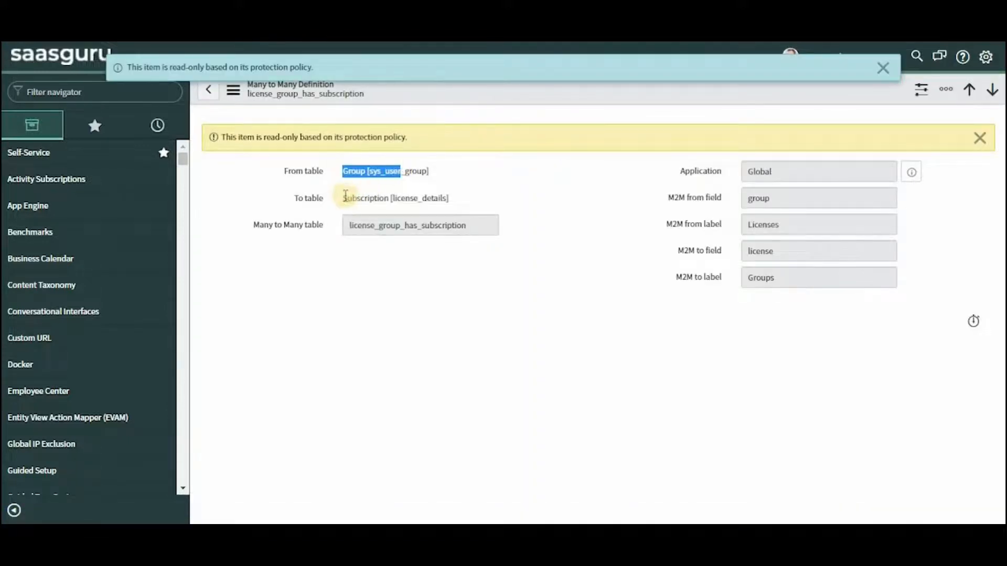
{"action": "double_click", "coordinate": [365, 199]}
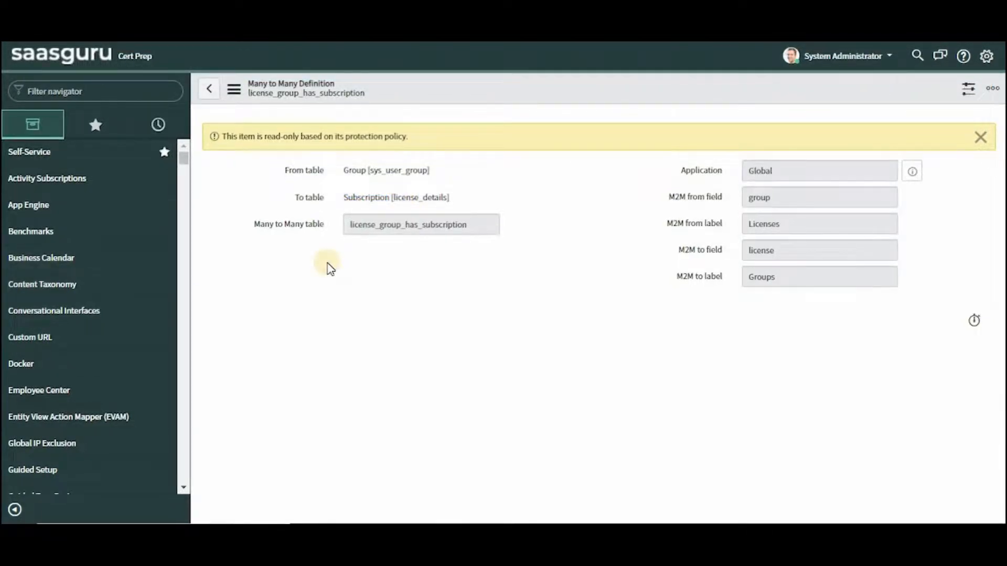
{"action": "mouse_move", "coordinate": [122, 90]}
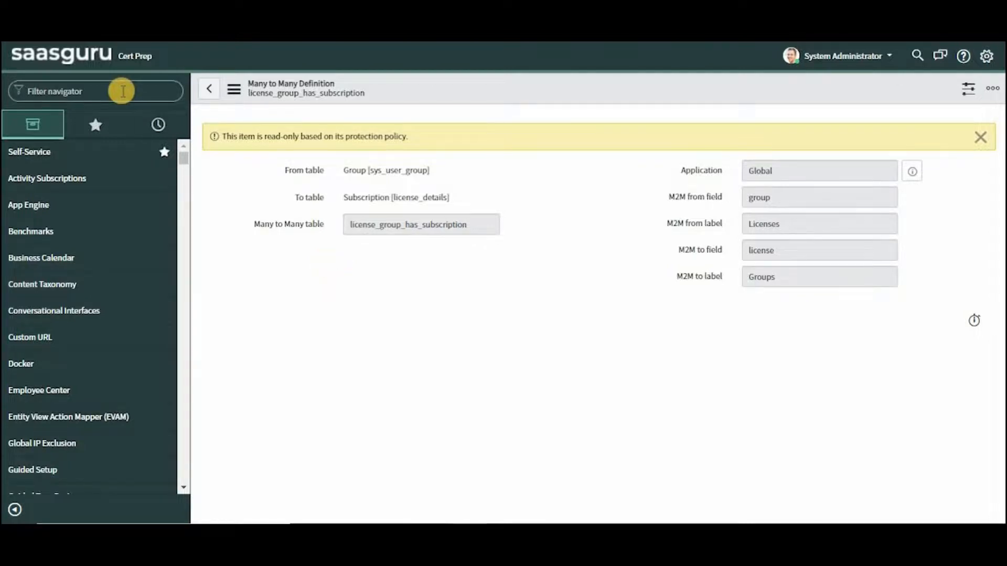
Step: Filter the Database Views list to names containing incident (*incident in the Name column)
{"action": "type", "text": "Database views"}
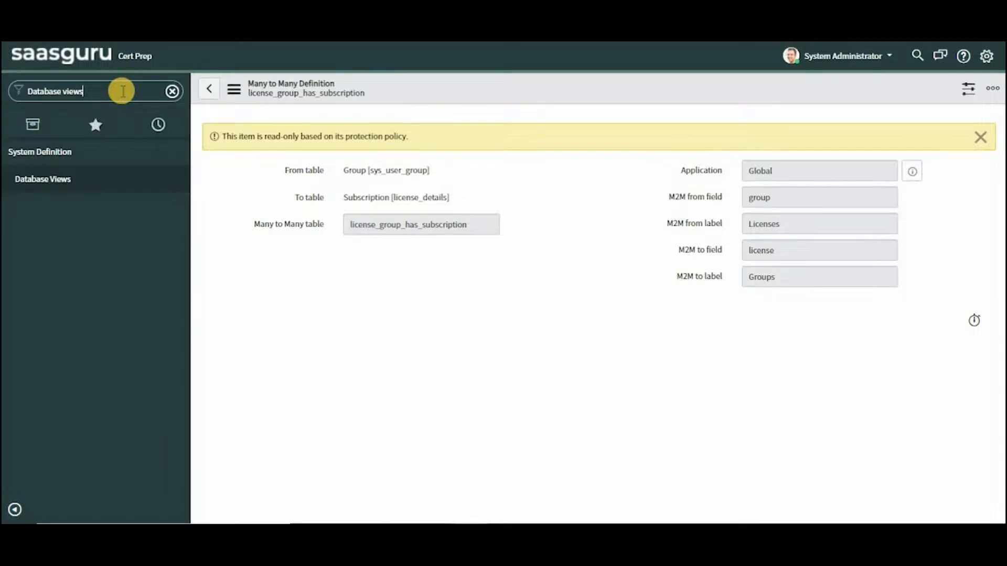
{"action": "left_click", "coordinate": [43, 178]}
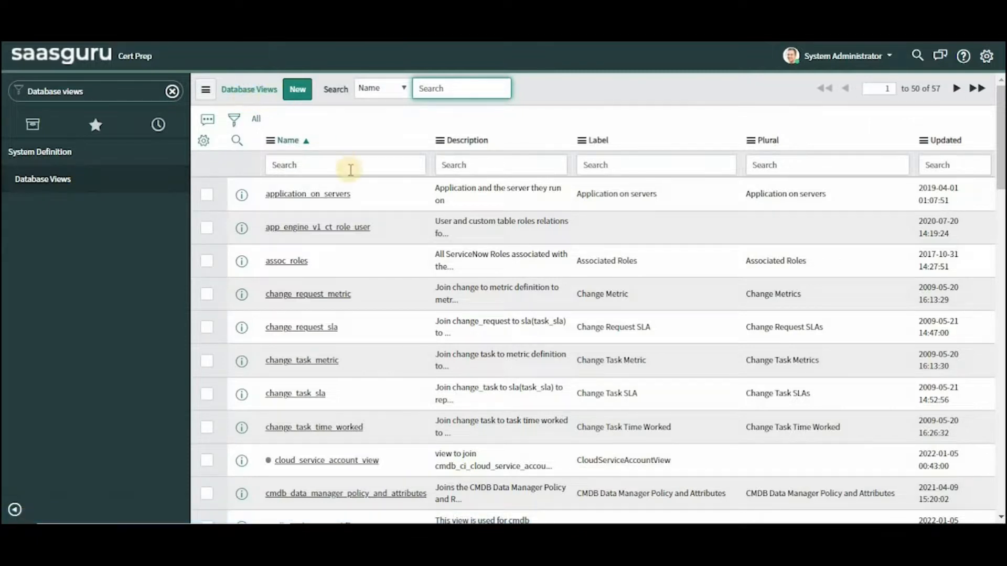
{"action": "mouse_move", "coordinate": [360, 170]}
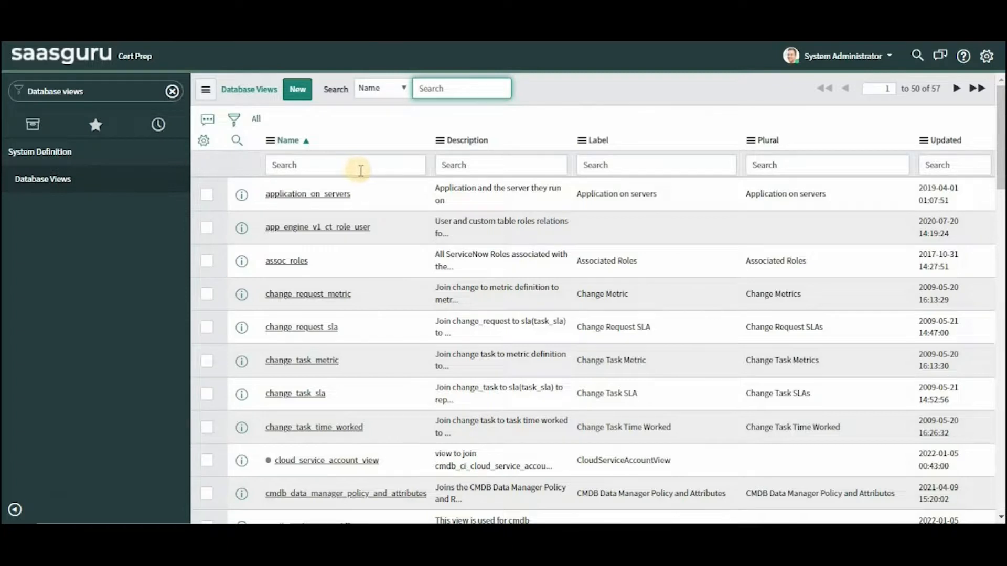
{"action": "mouse_move", "coordinate": [382, 431]}
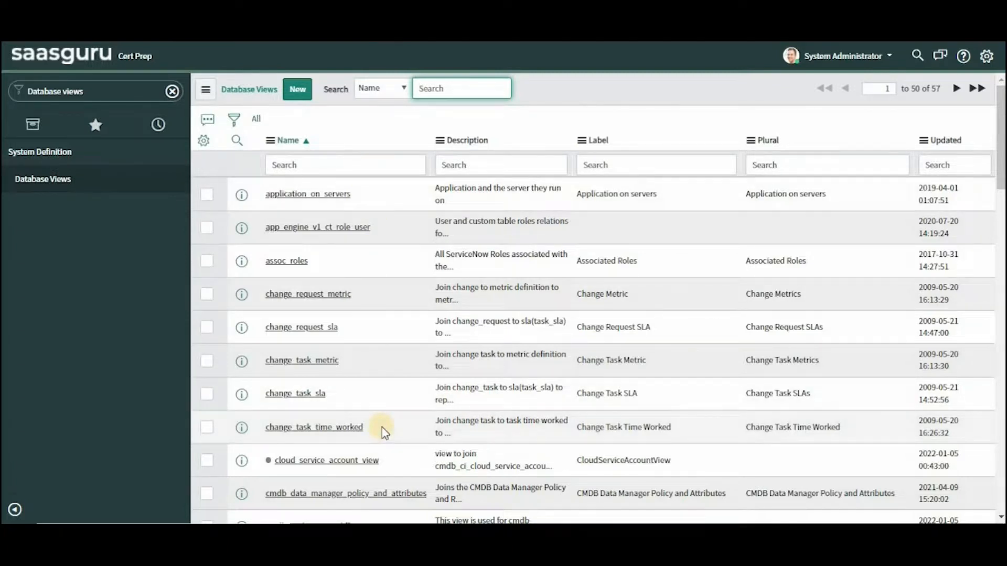
{"action": "left_click", "coordinate": [333, 165]}
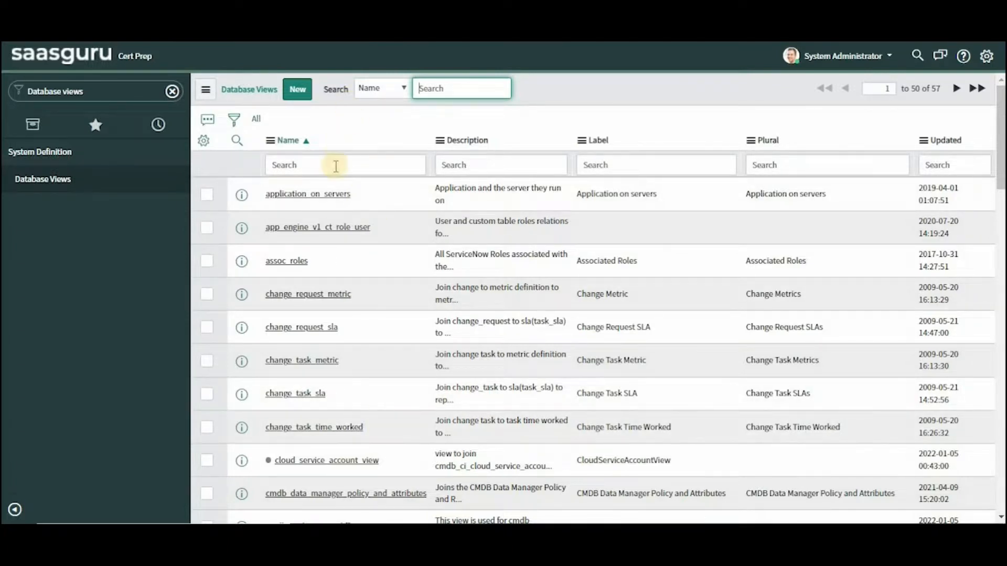
{"action": "type", "text": "*incident"}
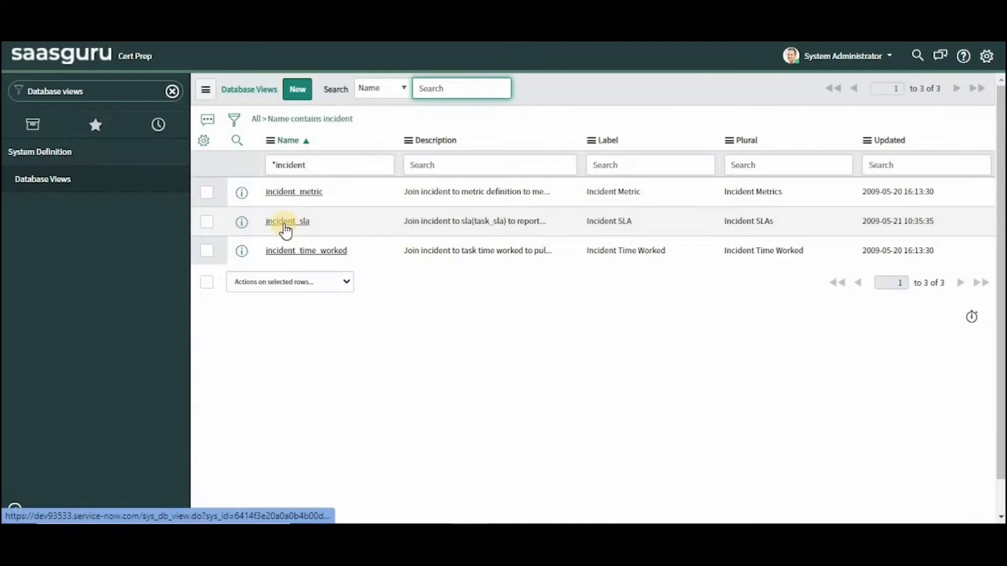
Step: View the incident_sla record's View Tables list joining task_sla and incident
{"action": "left_click", "coordinate": [286, 220]}
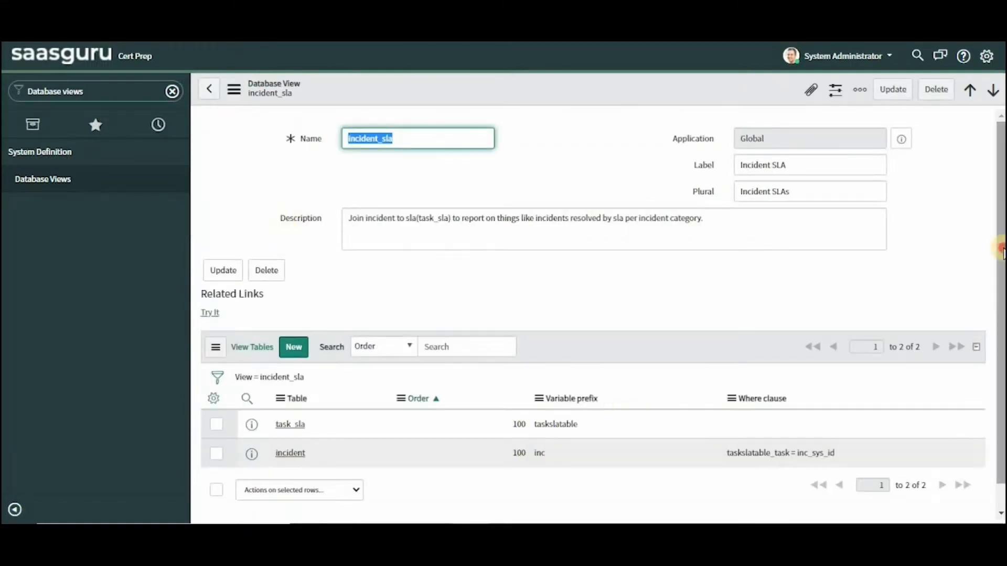
{"action": "scroll", "scroll_direction": "down", "scroll_amount": 3}
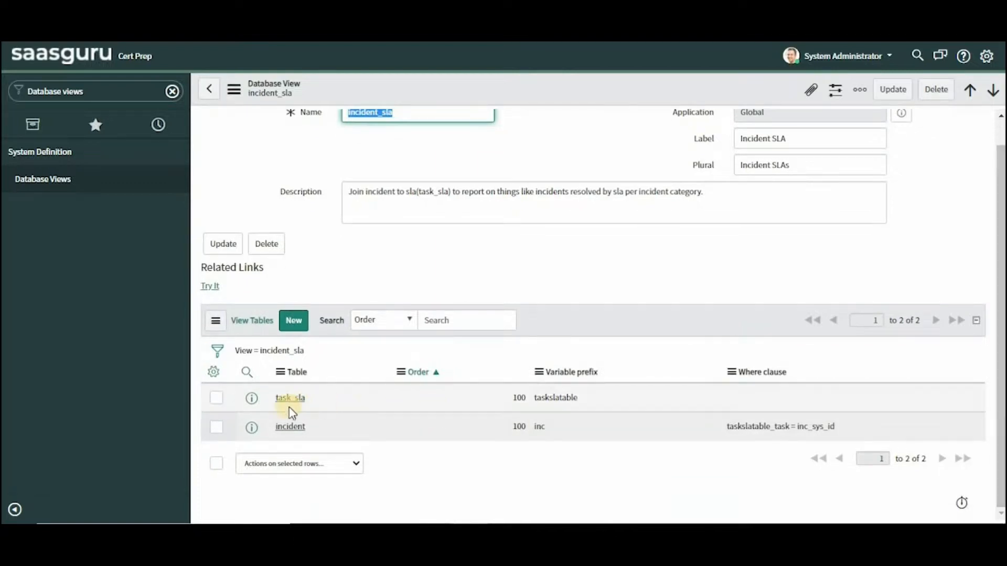
{"action": "mouse_move", "coordinate": [296, 441]}
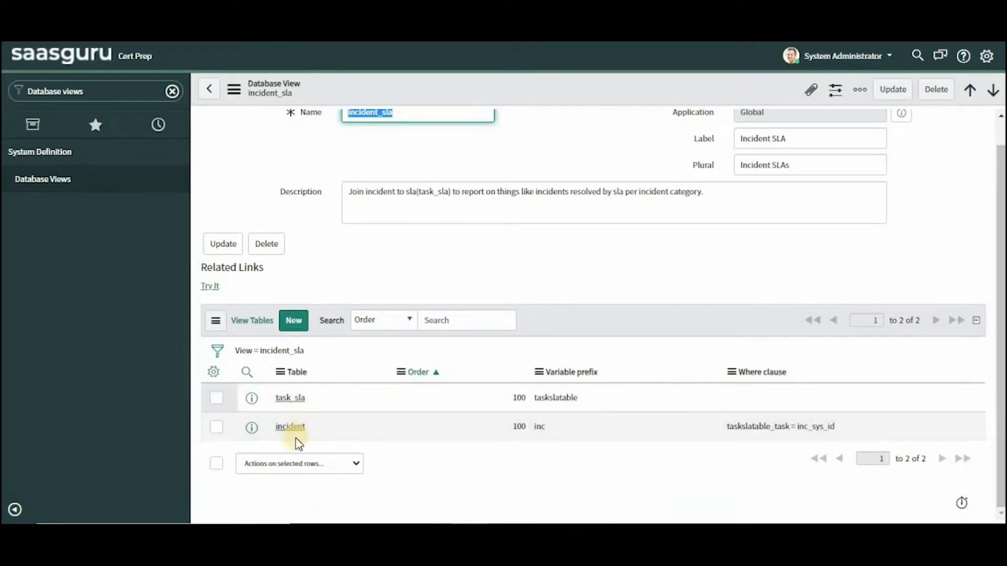
{"action": "mouse_move", "coordinate": [511, 258]}
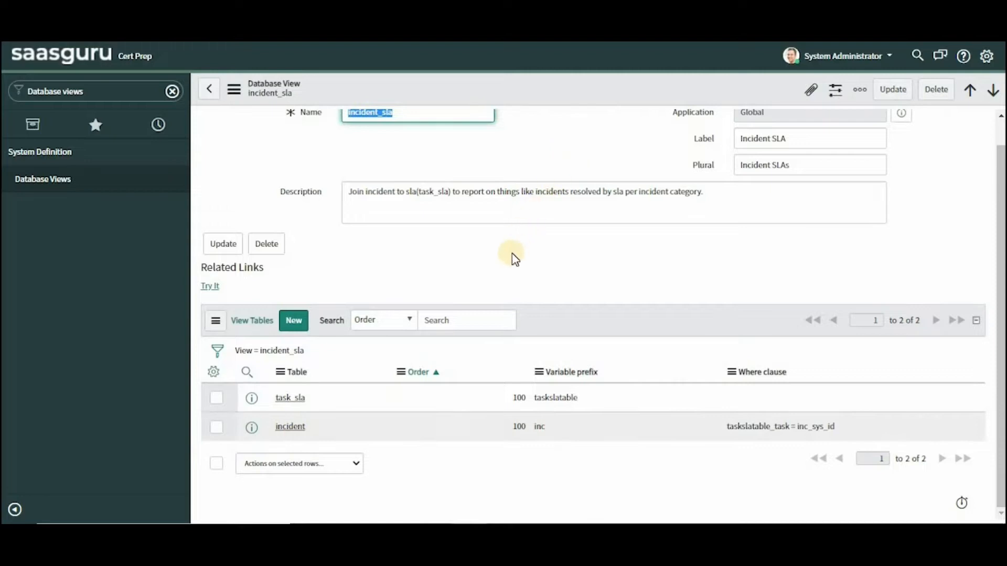